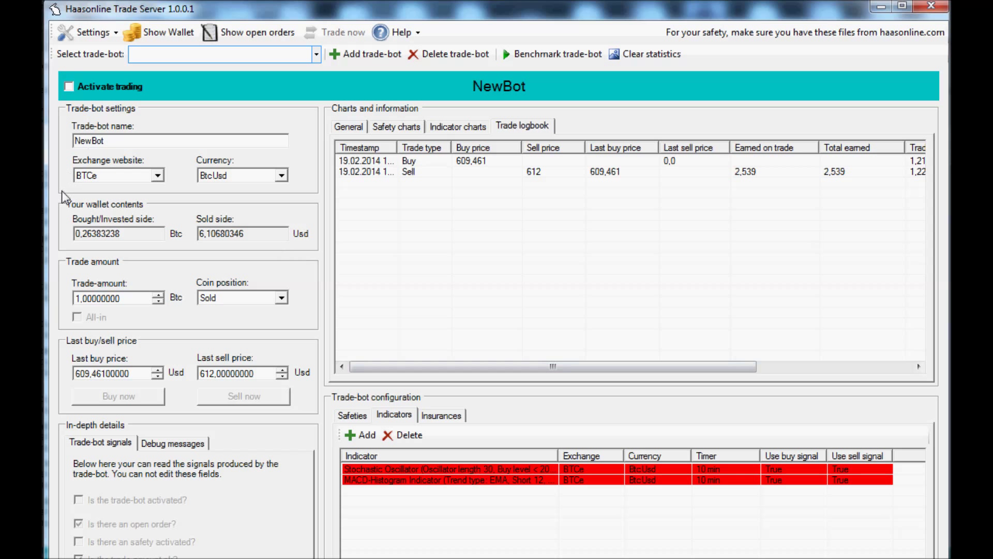
pyautogui.moveTo(177, 188)
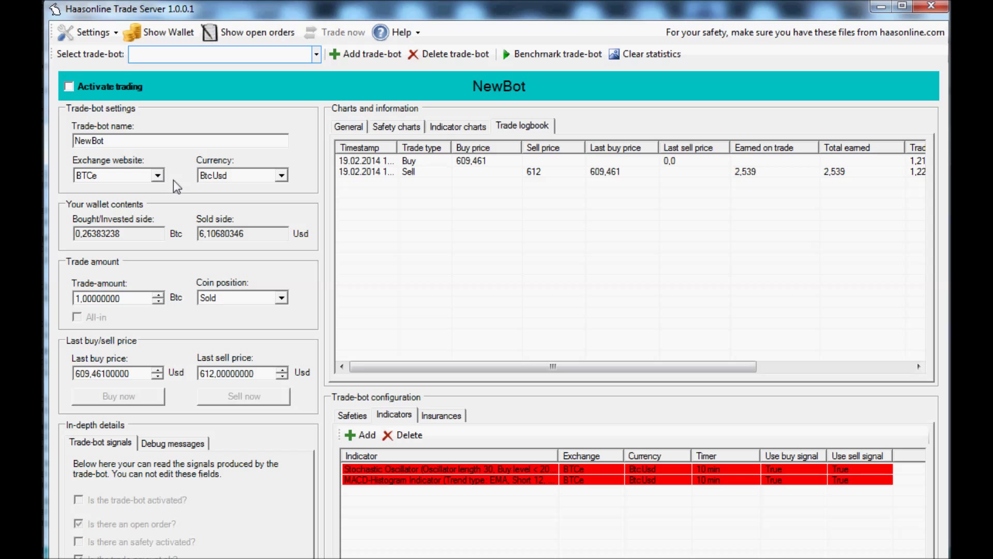
pyautogui.moveTo(136, 233)
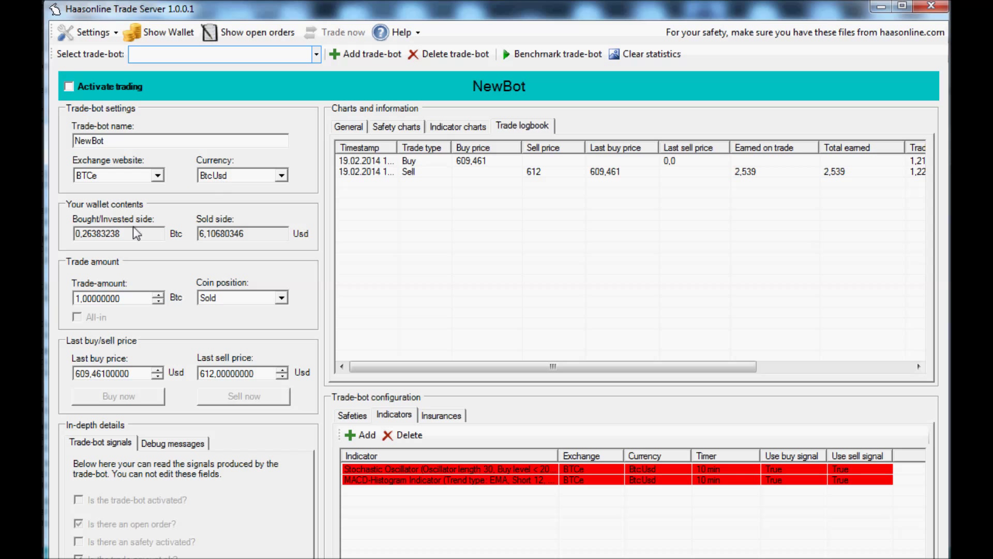
pyautogui.moveTo(174, 306)
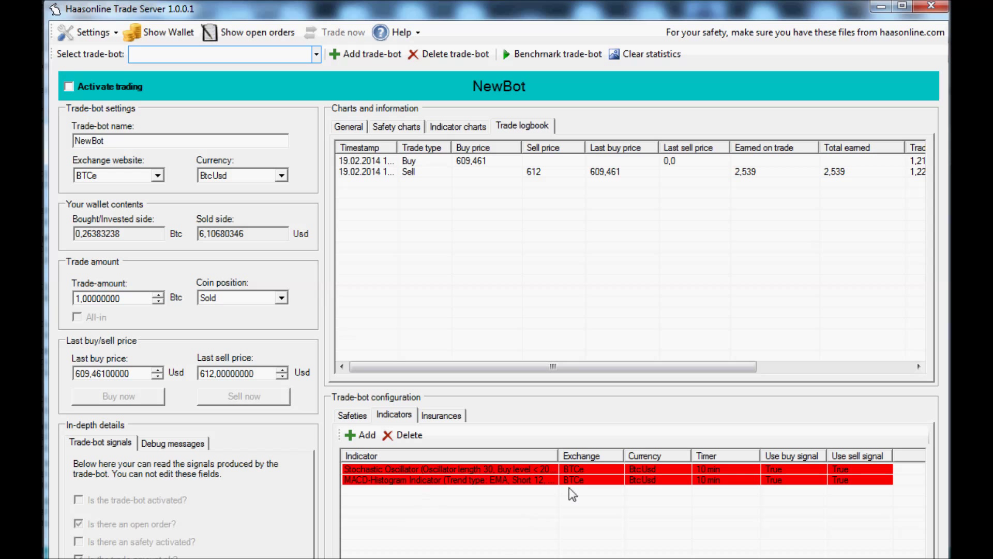
pyautogui.moveTo(560, 435)
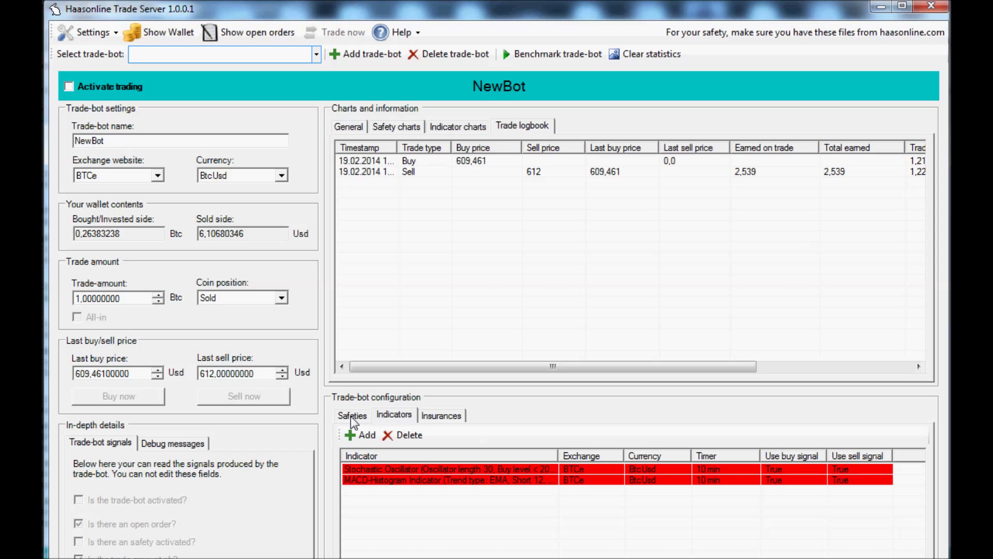
pyautogui.moveTo(543, 414)
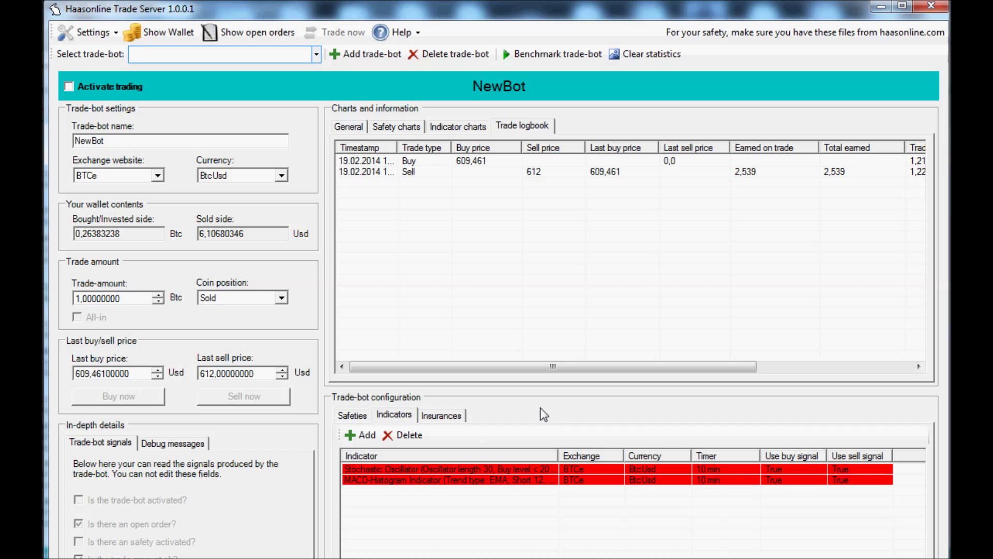
# Review NewBot's Stochastic Oscillator and MACD-Histogram rows and the available-indicator list without adding one.
pyautogui.click(447, 469)
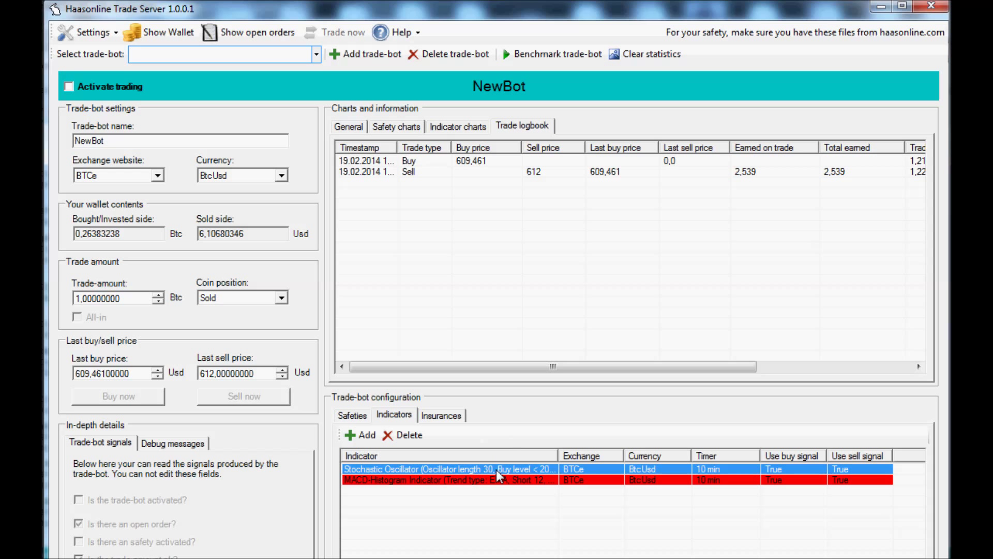
pyautogui.click(500, 479)
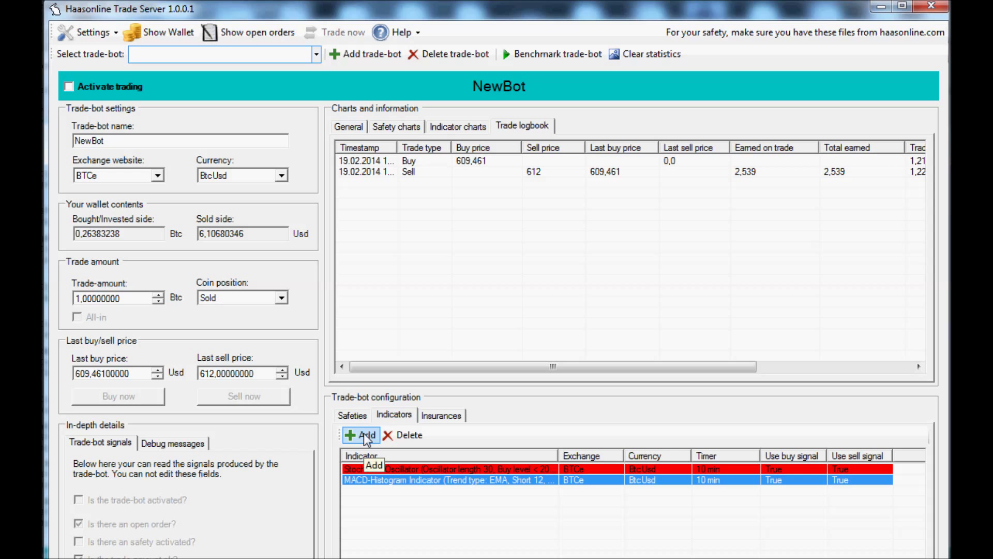
pyautogui.click(362, 436)
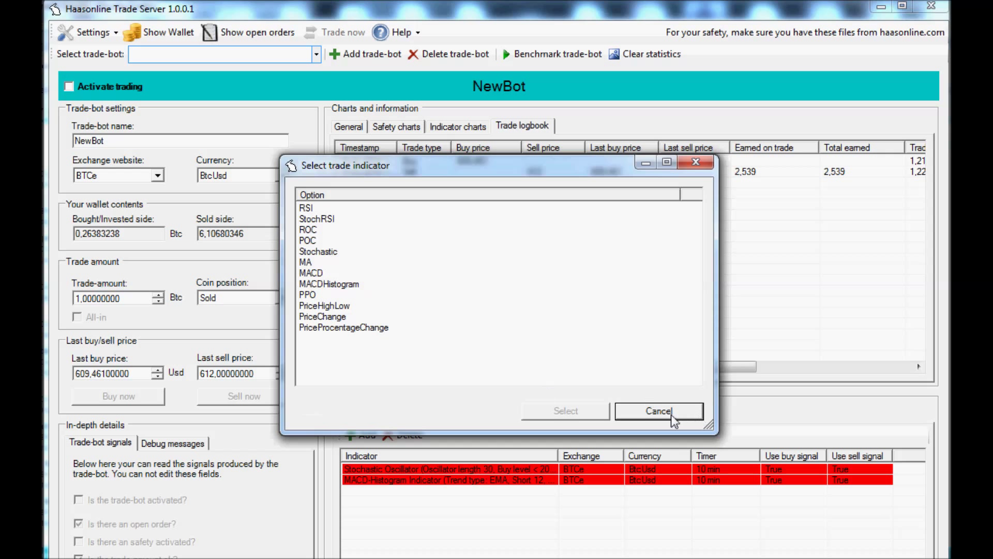
pyautogui.click(659, 411)
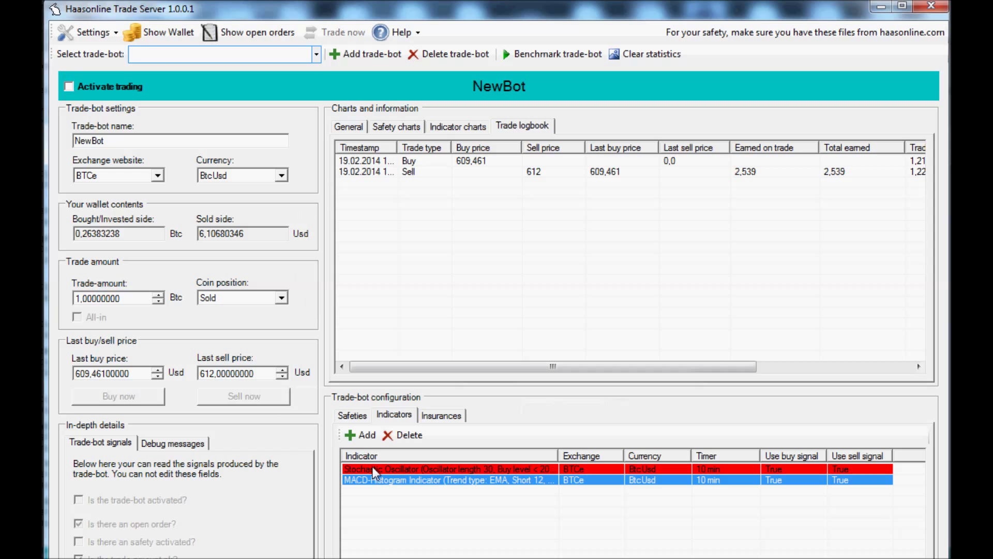
# Inspect the Stochastic indicator's 30/60/120-interval response signals and auto-setup its settings.
pyautogui.doubleClick(448, 469)
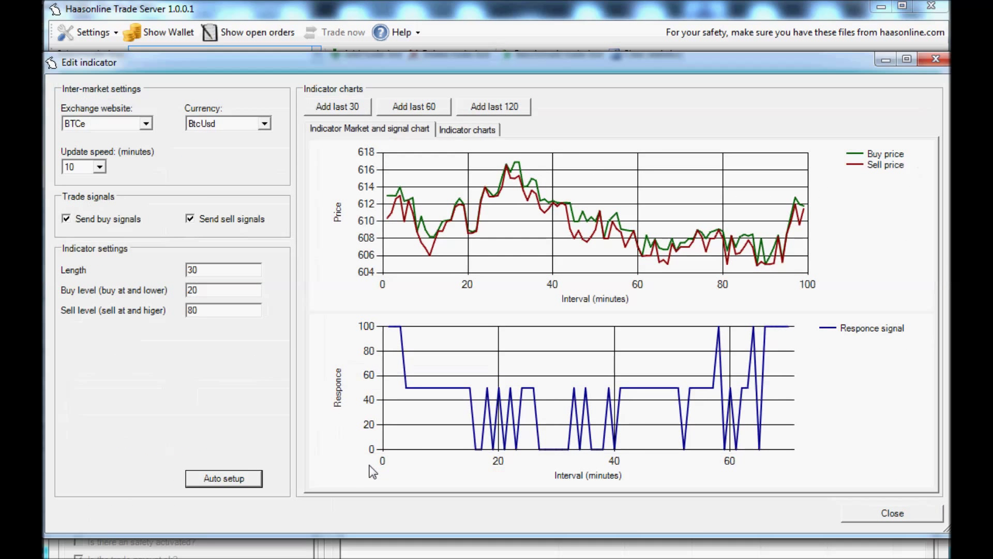
pyautogui.click(337, 106)
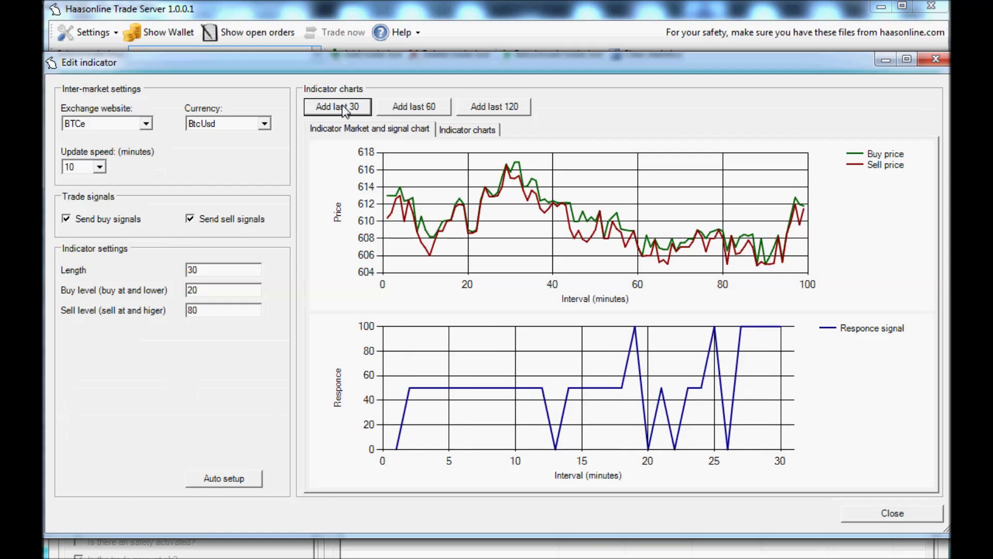
pyautogui.click(494, 107)
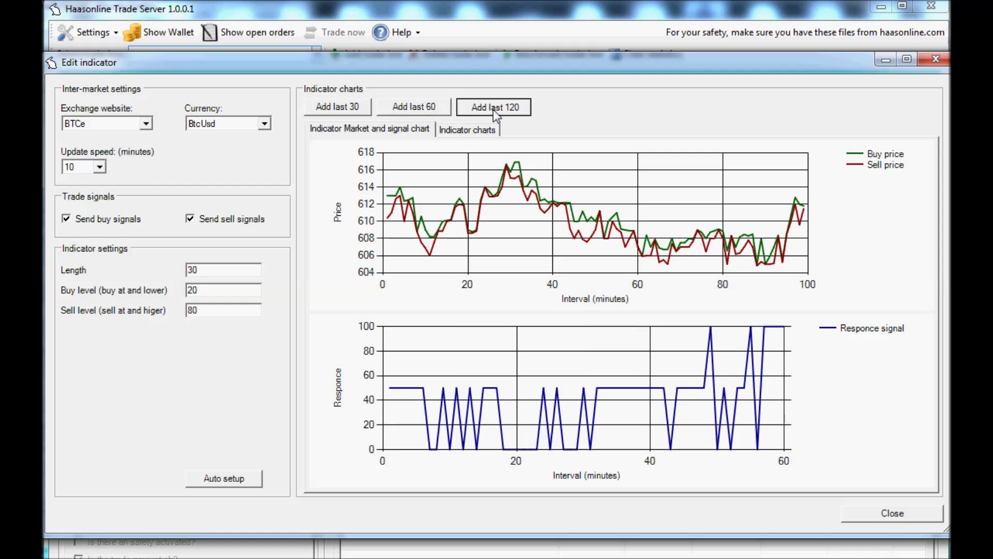
pyautogui.click(494, 107)
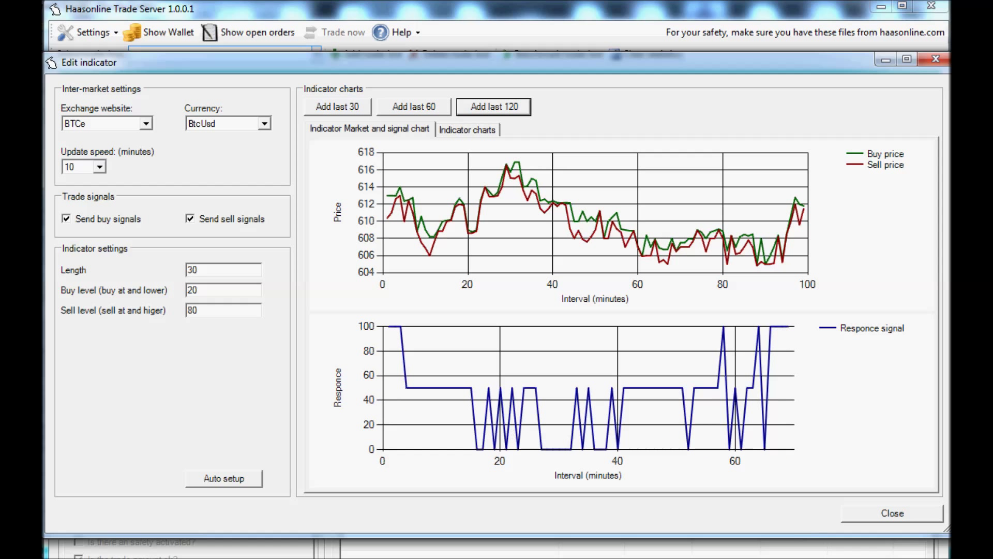
pyautogui.moveTo(103, 176)
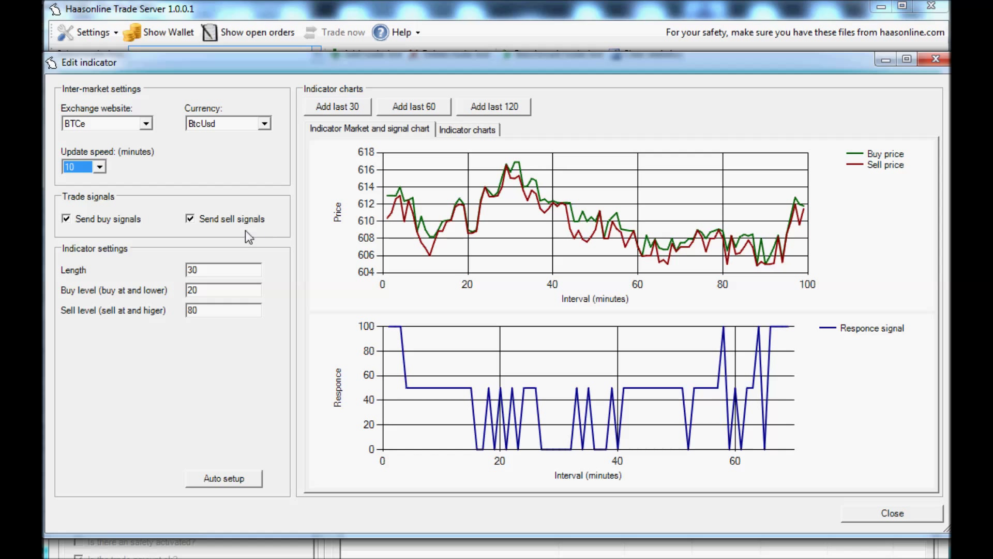
pyautogui.moveTo(114, 239)
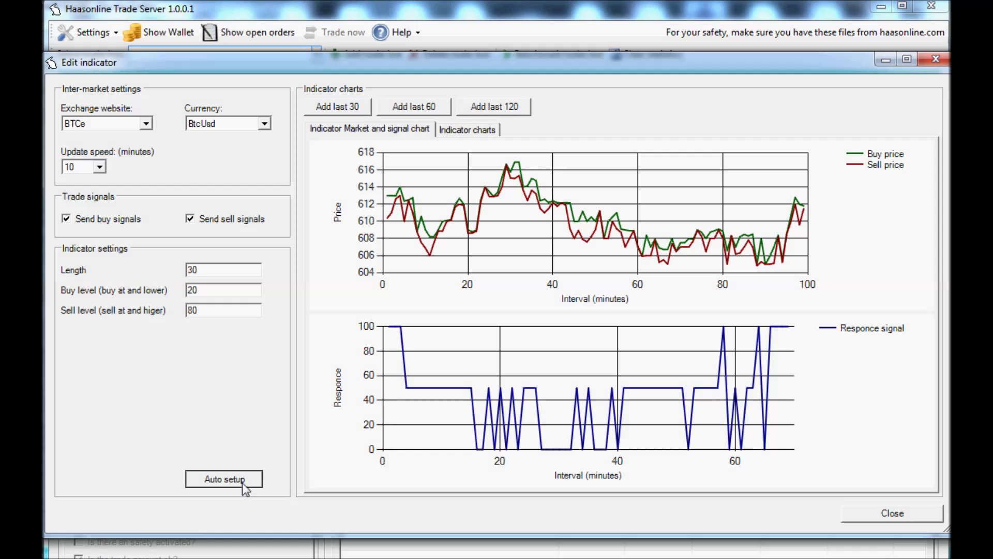
pyautogui.click(223, 478)
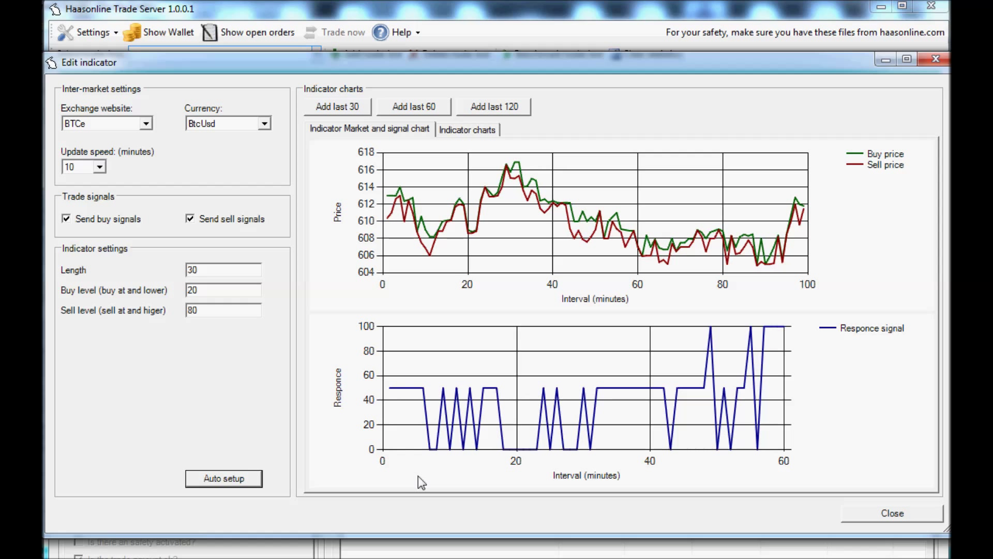
pyautogui.moveTo(397, 450)
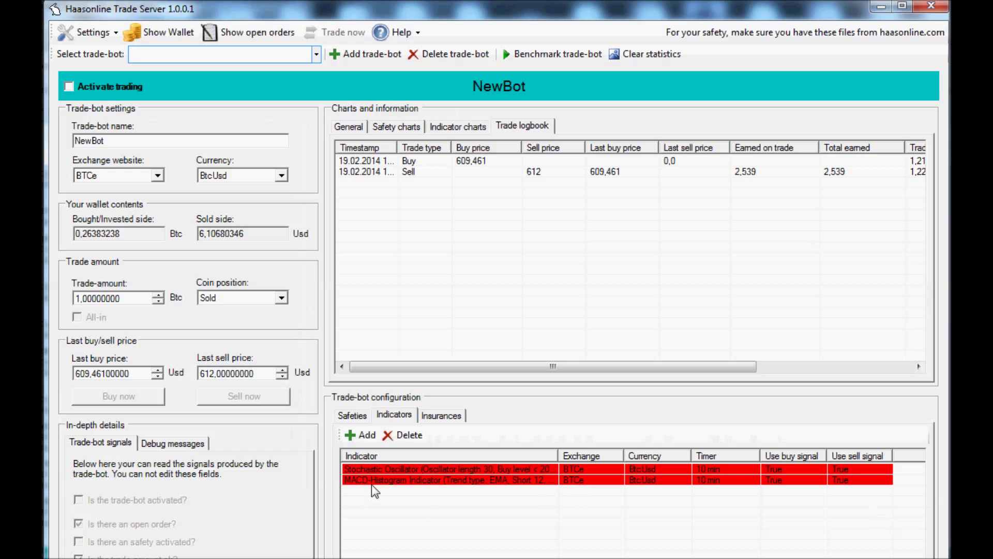
pyautogui.click(444, 479)
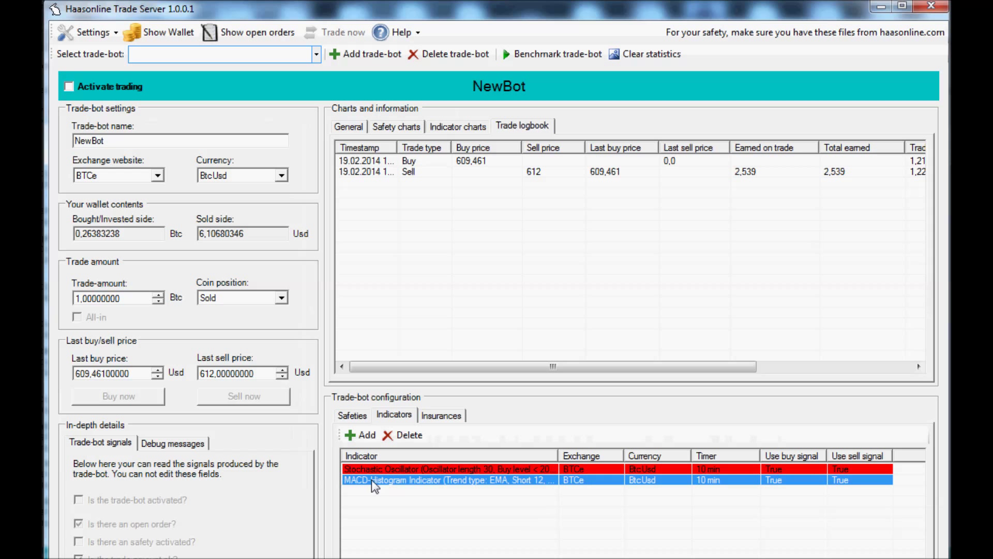
# Inspect the MACD-Histogram indicator's 30-interval response signal, auto-setup it, and close the editor.
pyautogui.doubleClick(444, 479)
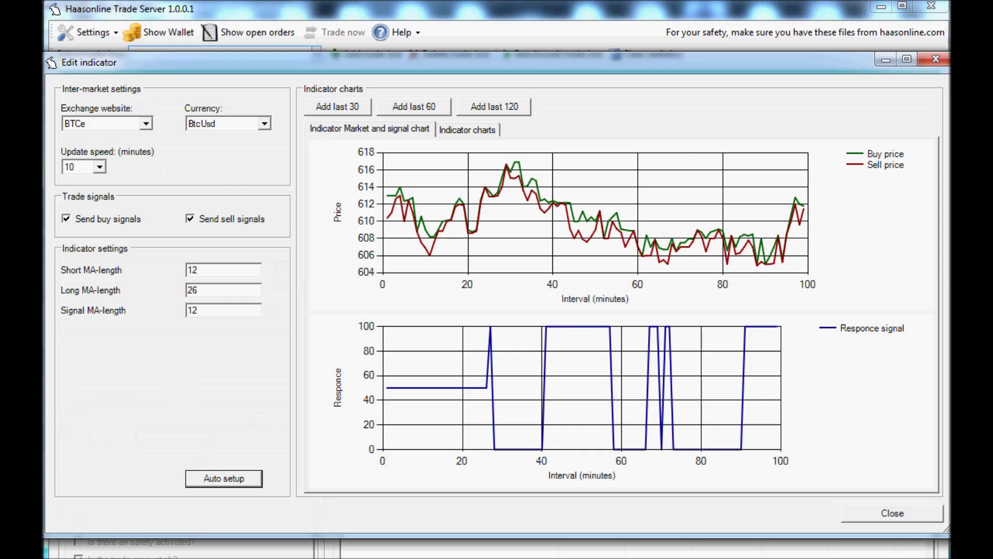
pyautogui.moveTo(196, 473)
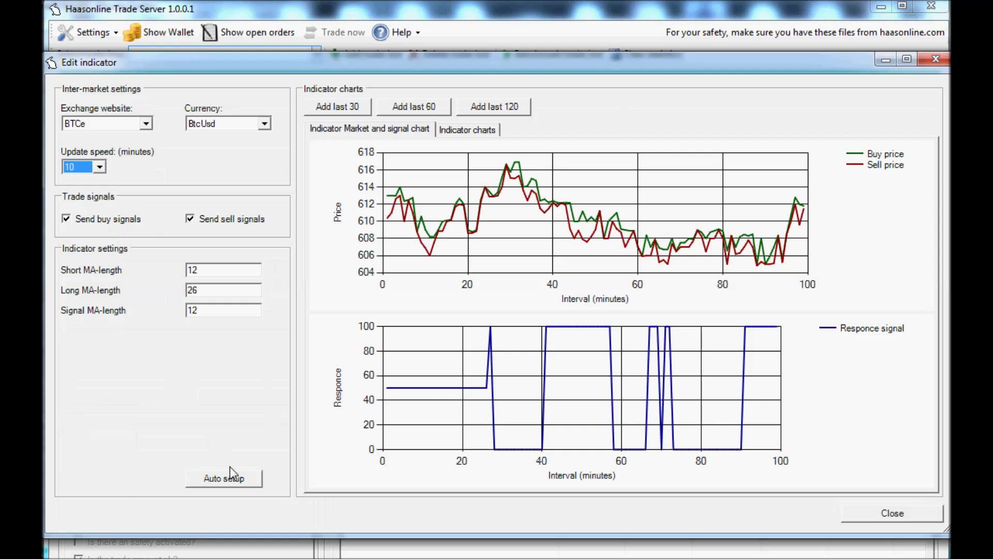
pyautogui.click(224, 478)
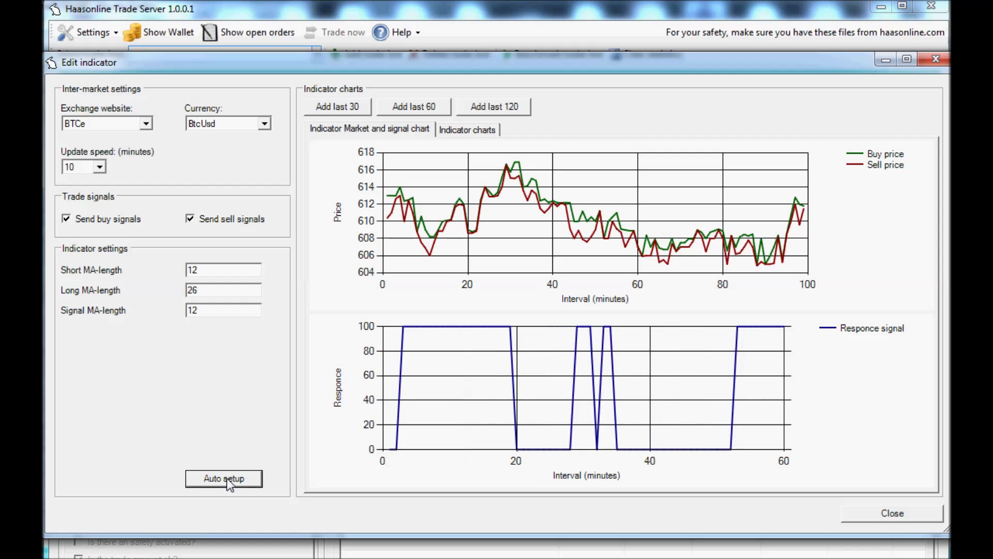
pyautogui.moveTo(823, 508)
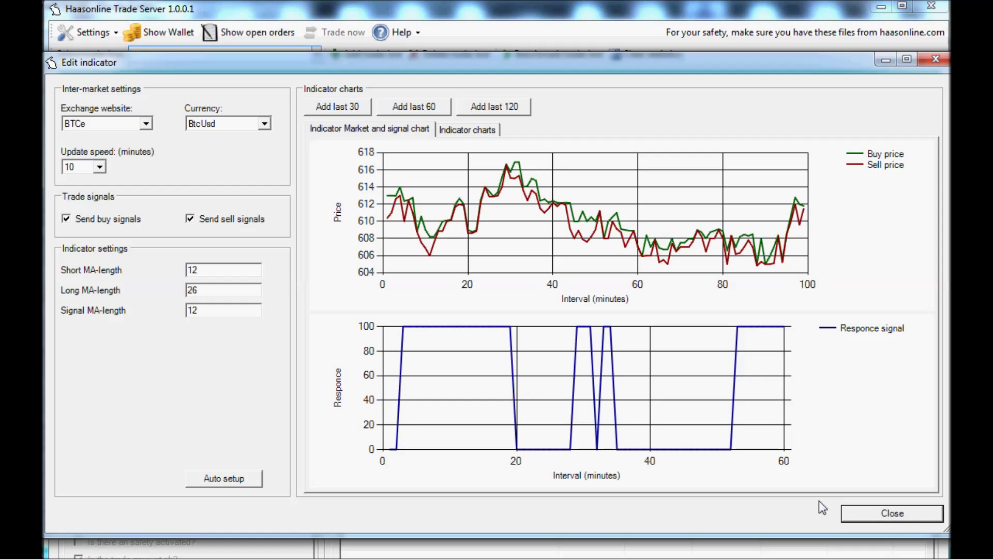
pyautogui.moveTo(256, 412)
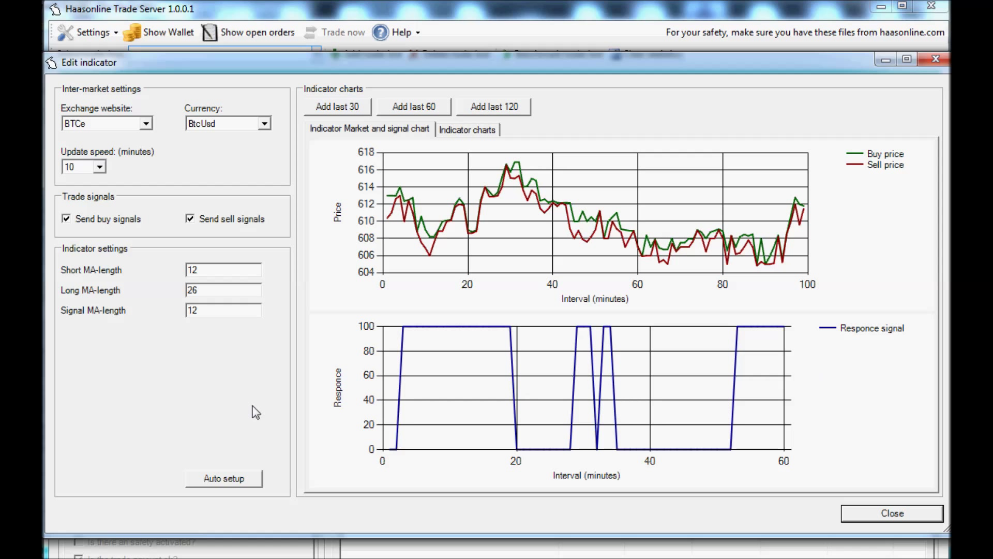
pyautogui.click(338, 105)
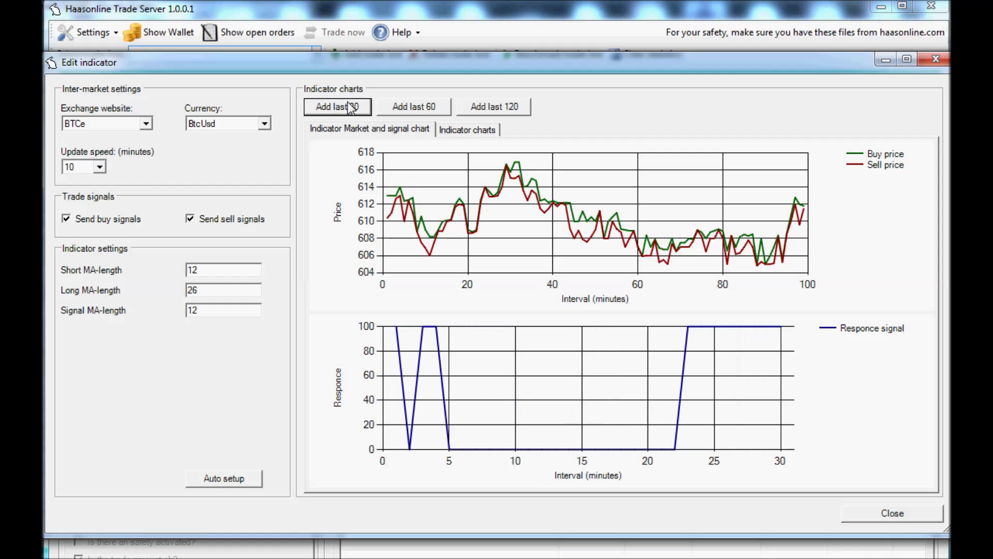
pyautogui.click(224, 478)
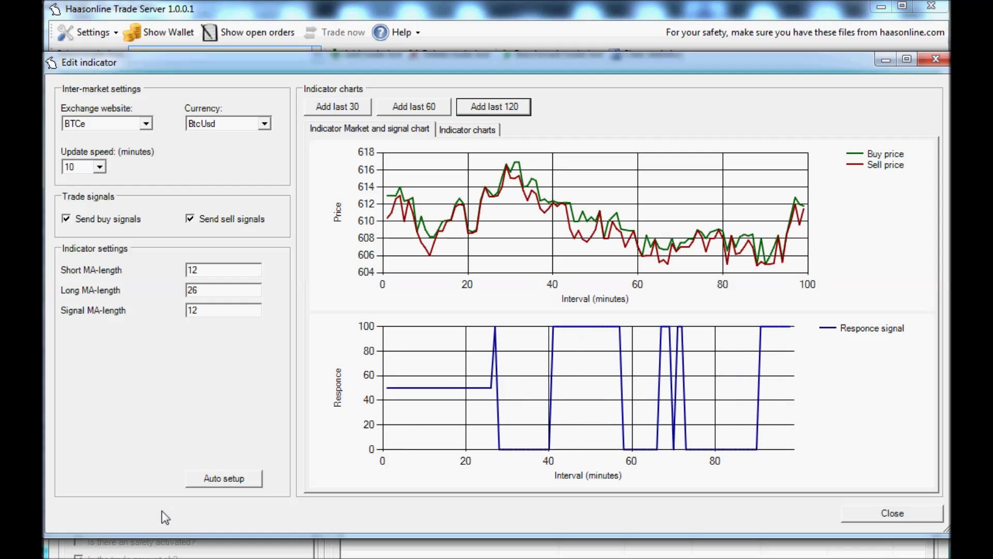
pyautogui.click(413, 106)
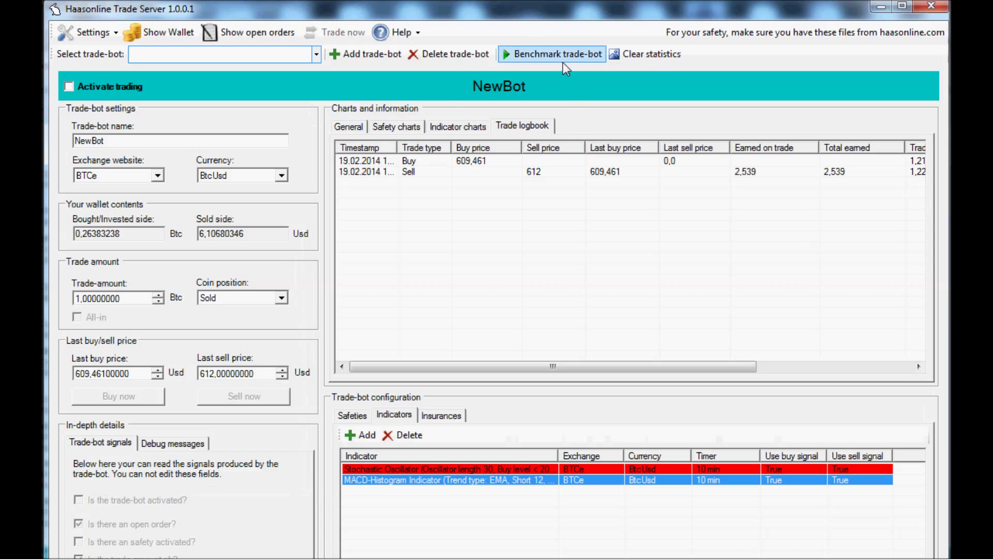
# Benchmark NewBot, yielding a buy at 610 and a sell at 612,01 earning 2,01.
pyautogui.click(557, 52)
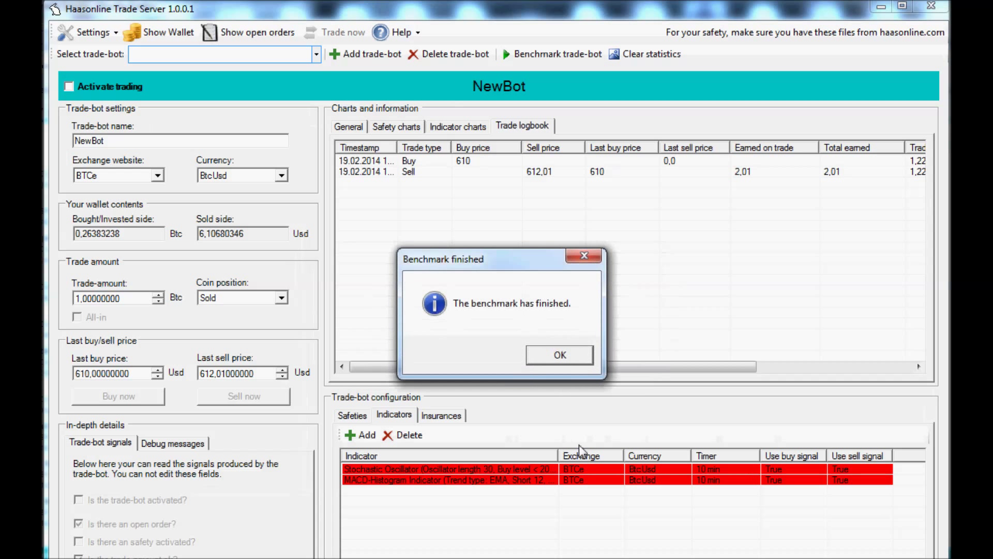
pyautogui.click(559, 354)
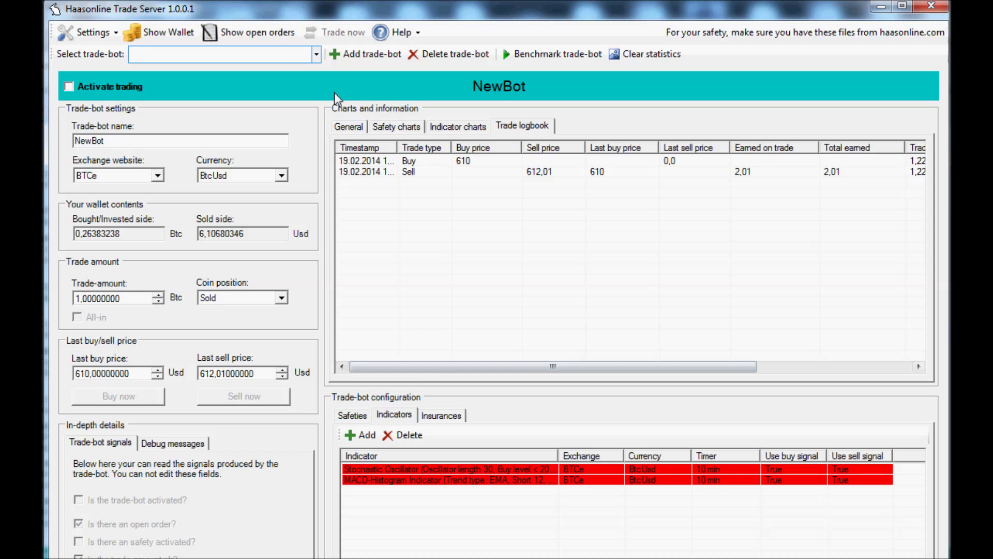
# Load the saved casnio-btc bot on Cryptsy CscBtc with its trade logbook.
pyautogui.click(315, 53)
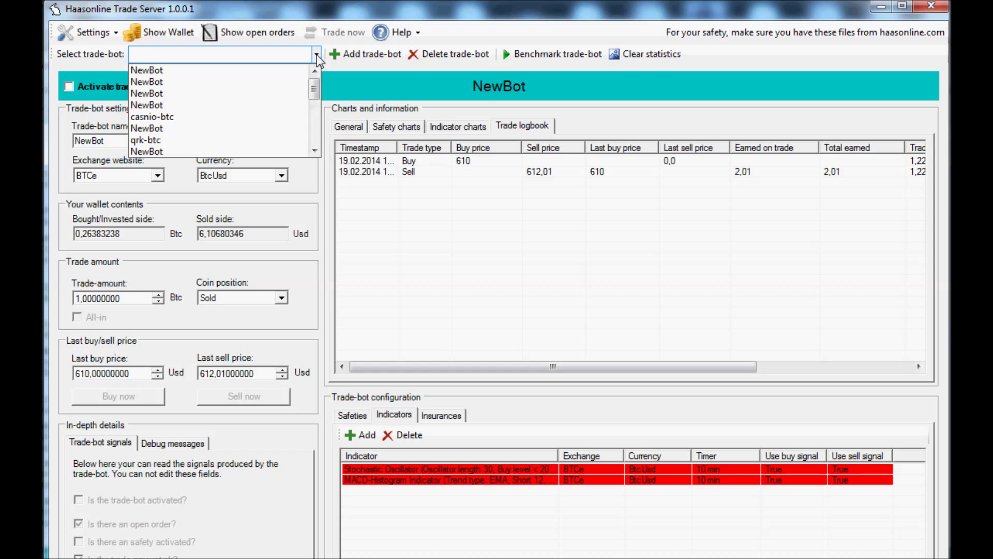
pyautogui.click(152, 117)
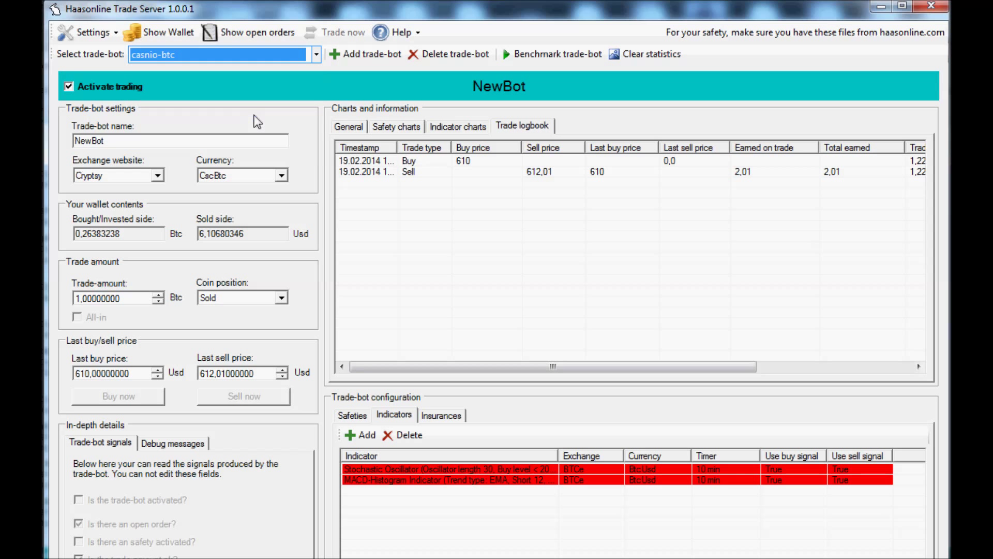
pyautogui.click(314, 54)
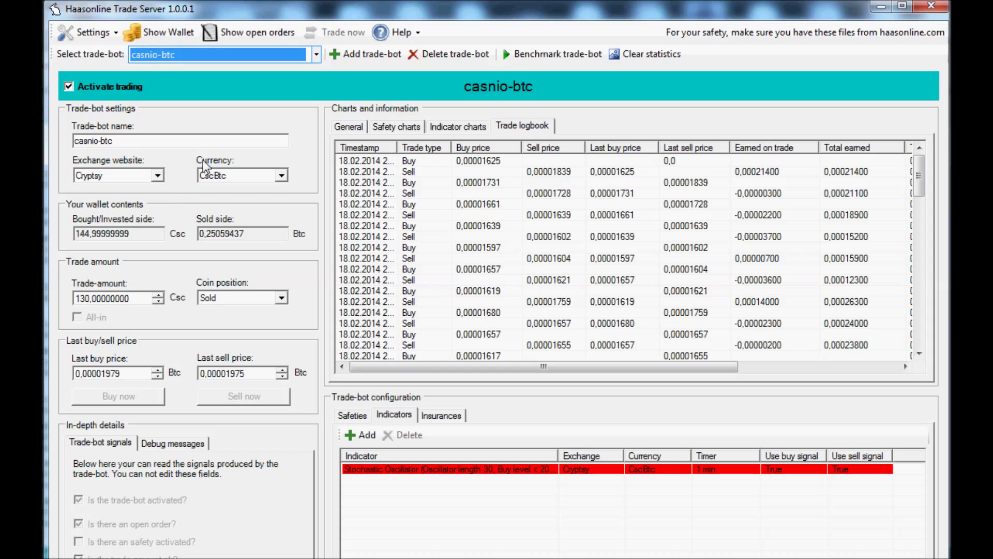
pyautogui.moveTo(171, 230)
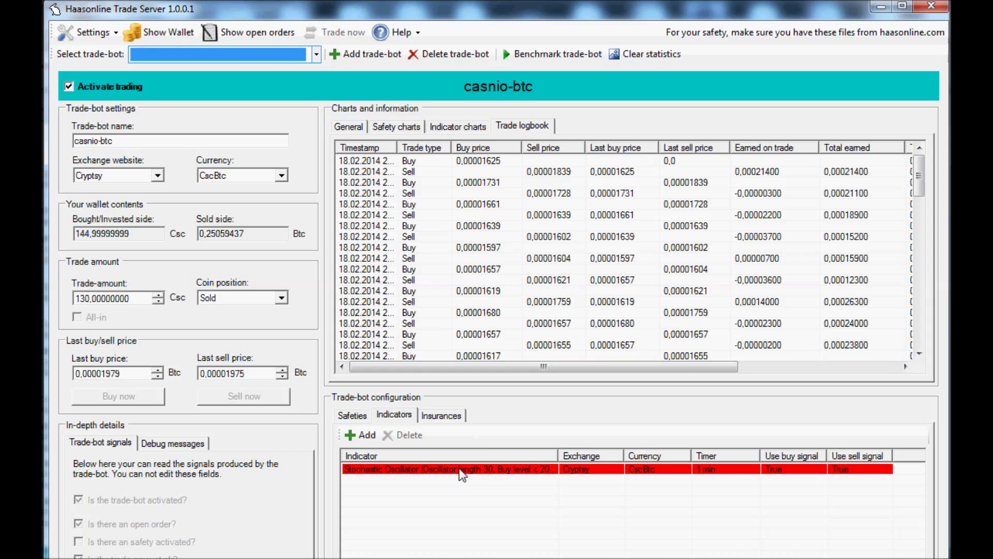
pyautogui.doubleClick(444, 468)
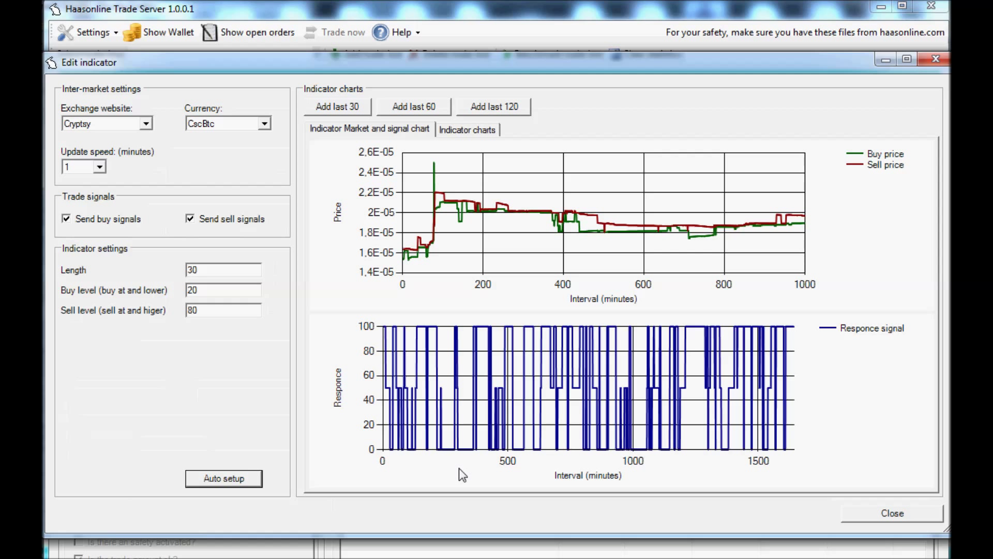
pyautogui.click(493, 106)
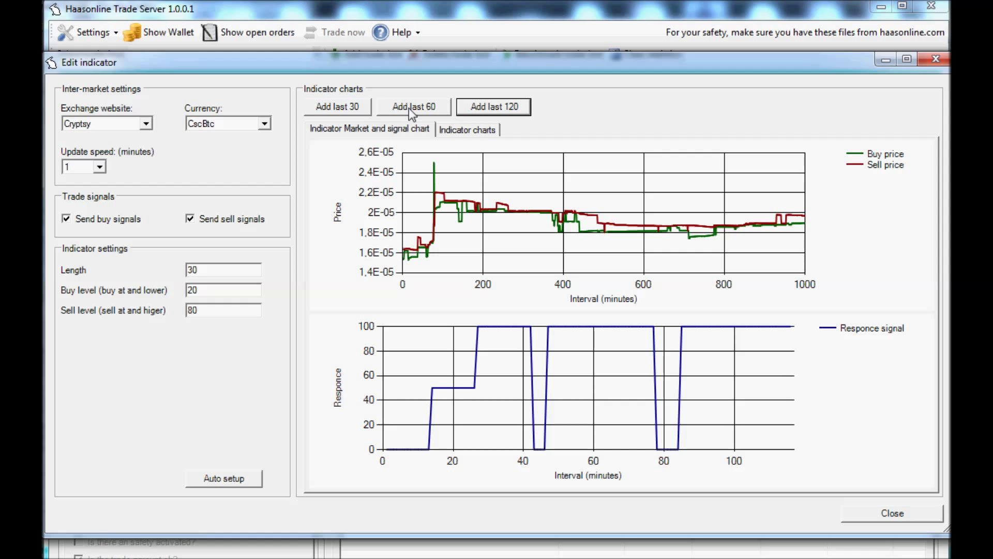
pyautogui.click(412, 107)
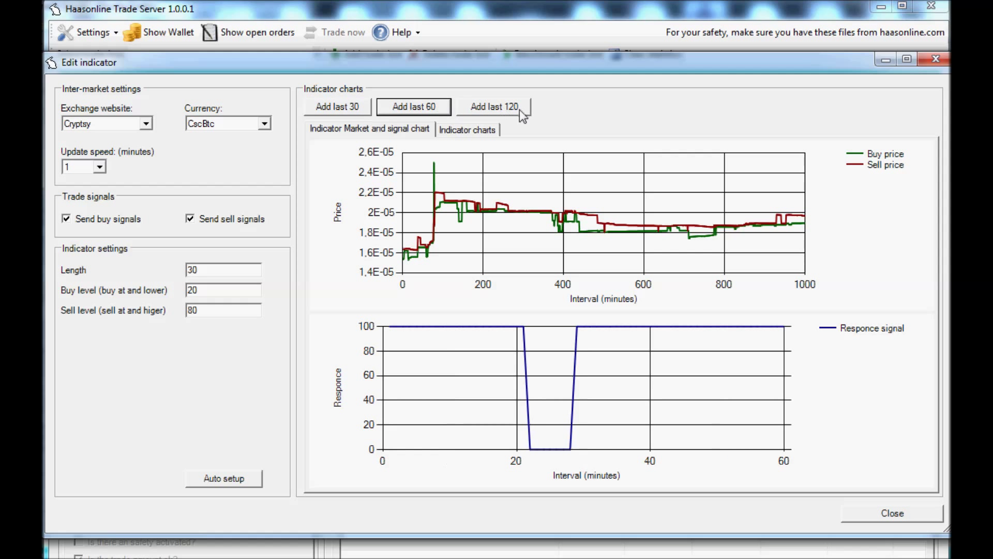
pyautogui.click(494, 105)
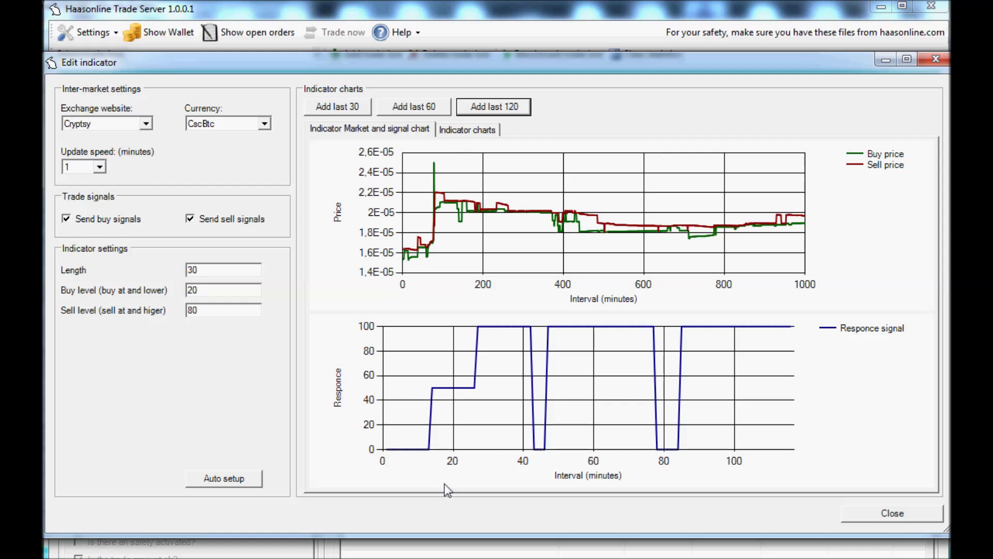
pyautogui.moveTo(707, 427)
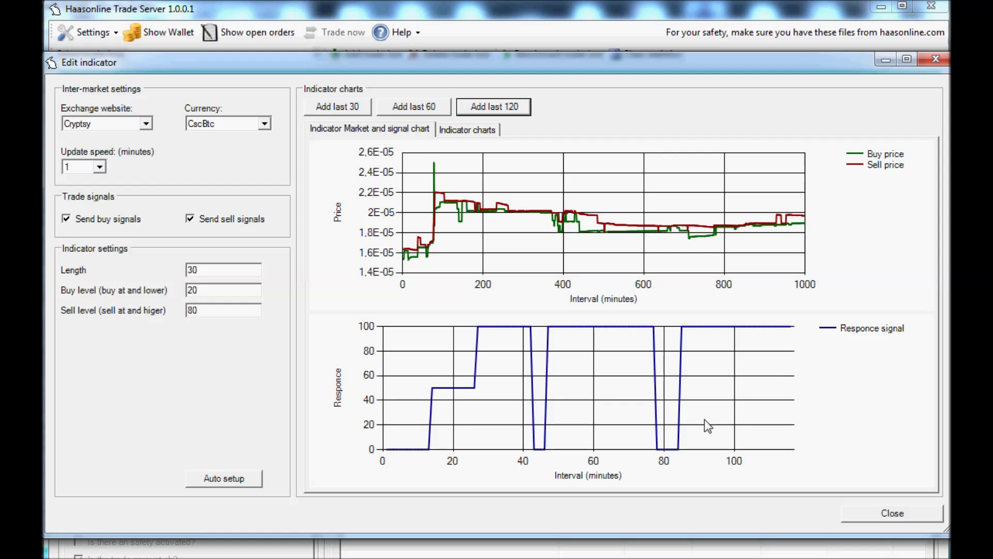
pyautogui.click(891, 512)
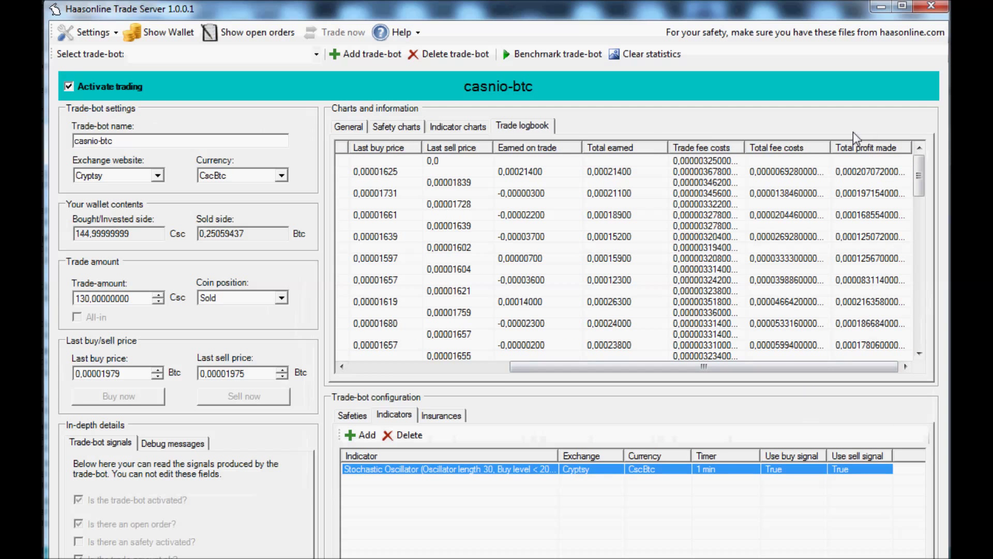
pyautogui.scroll(-3)
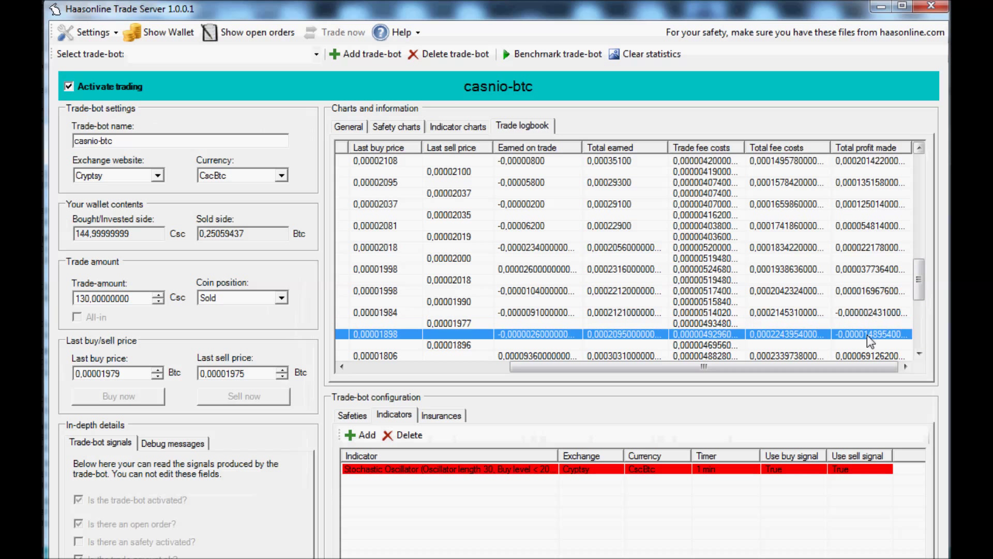
pyautogui.scroll(-3)
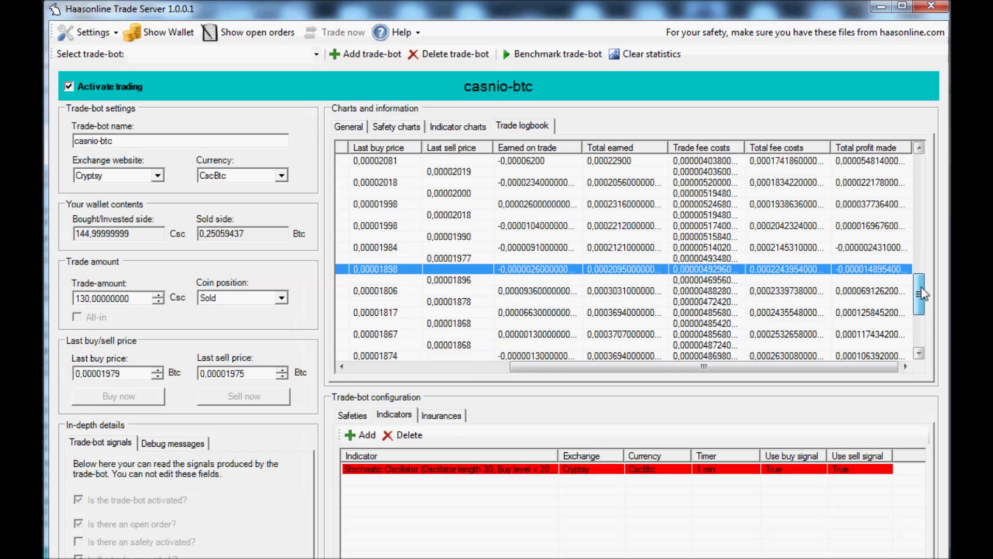
pyautogui.scroll(-3)
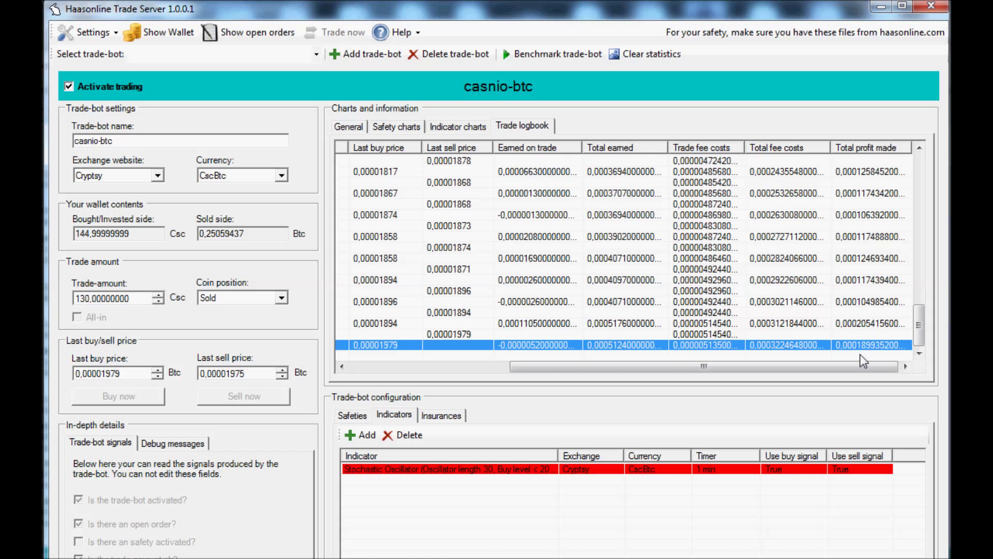
pyautogui.hscroll(-3)
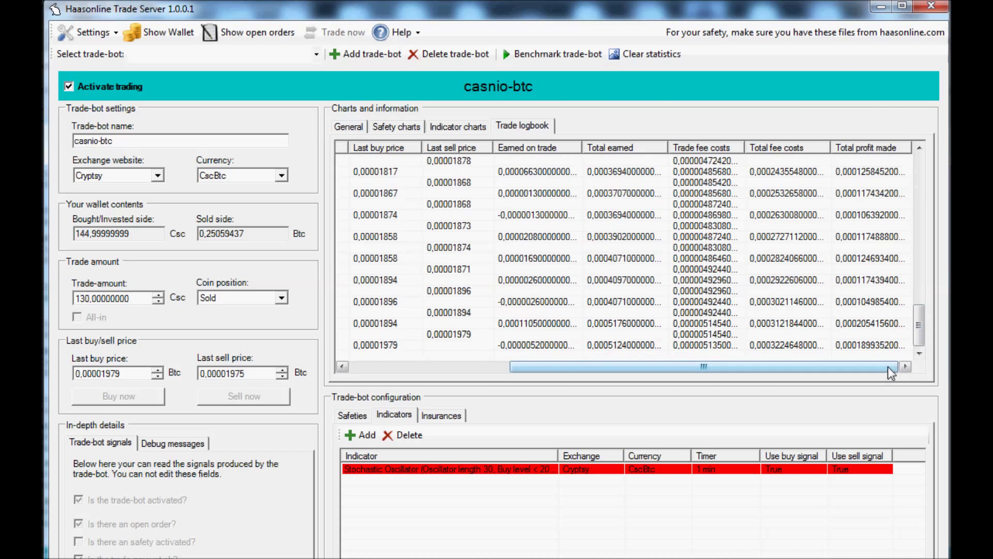
pyautogui.moveTo(890, 367); pyautogui.dragTo(545, 367)
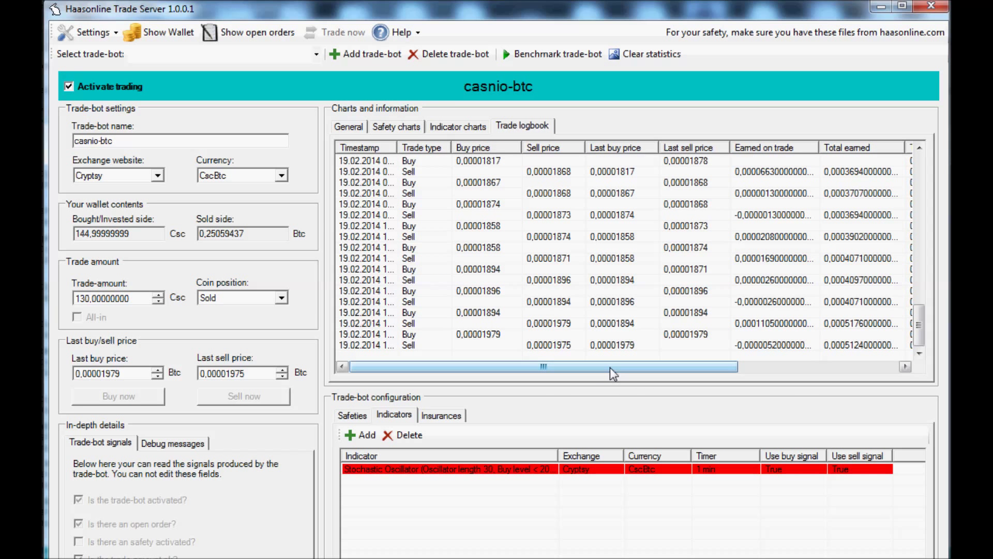
pyautogui.moveTo(543, 366); pyautogui.dragTo(705, 366)
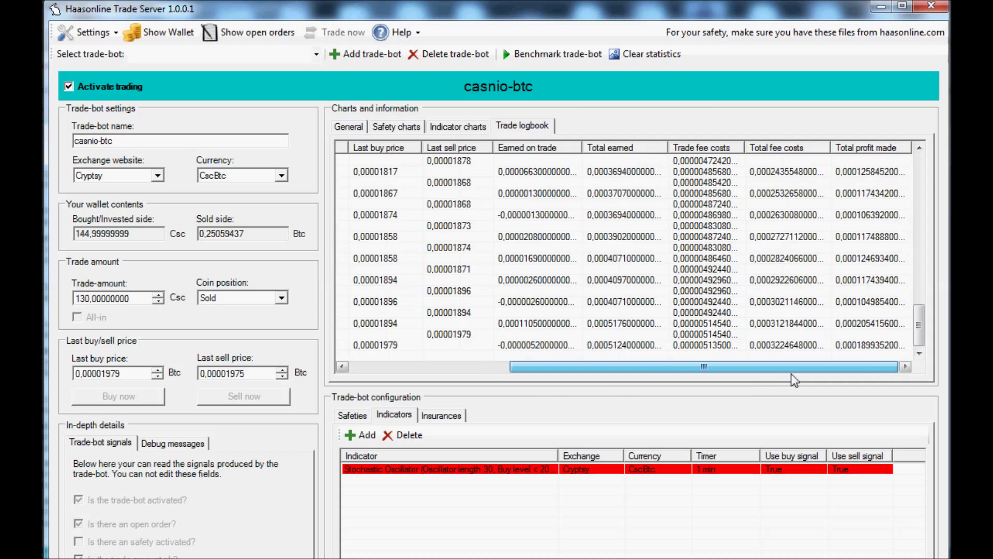
pyautogui.hscroll(-3)
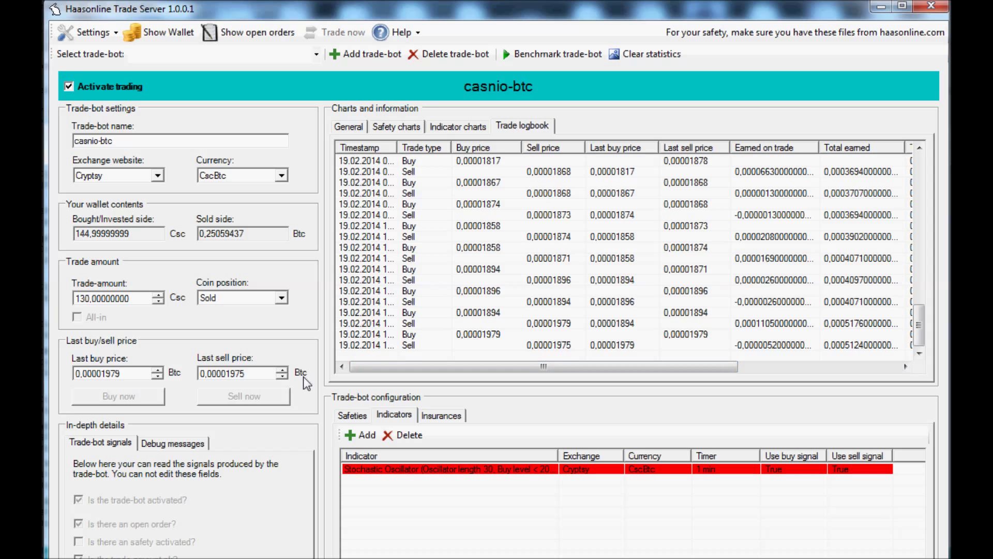
pyautogui.moveTo(315, 350)
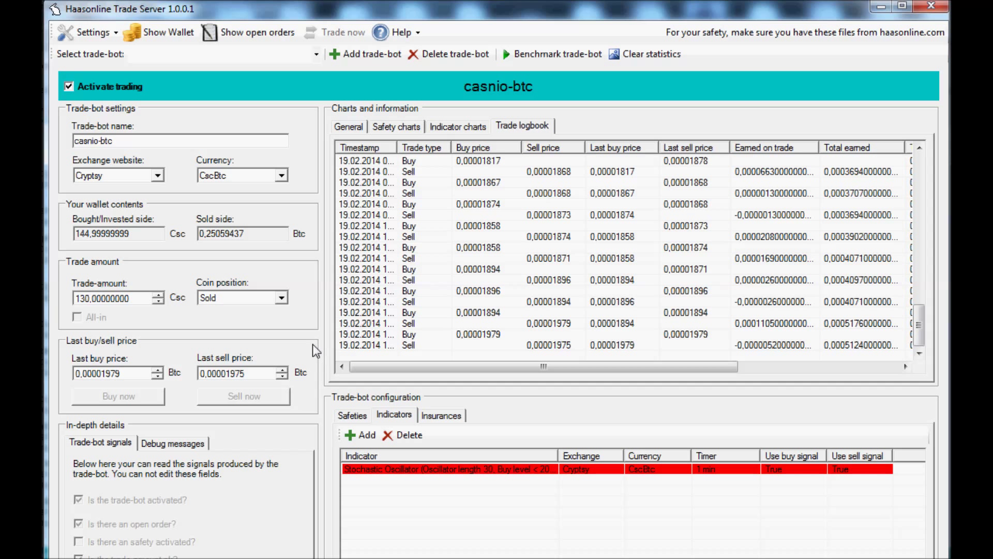
pyautogui.moveTo(300, 354)
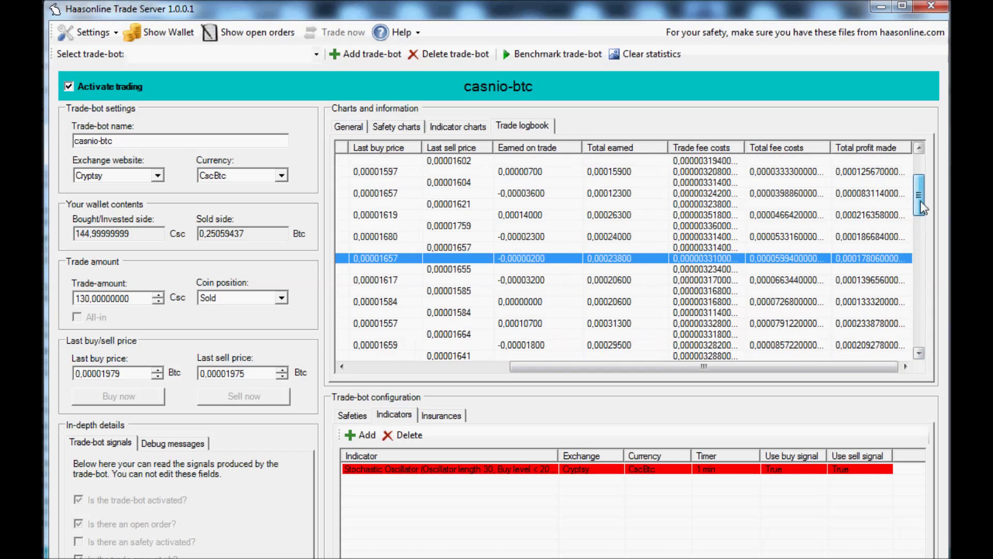
pyautogui.moveTo(678, 367); pyautogui.dragTo(543, 366)
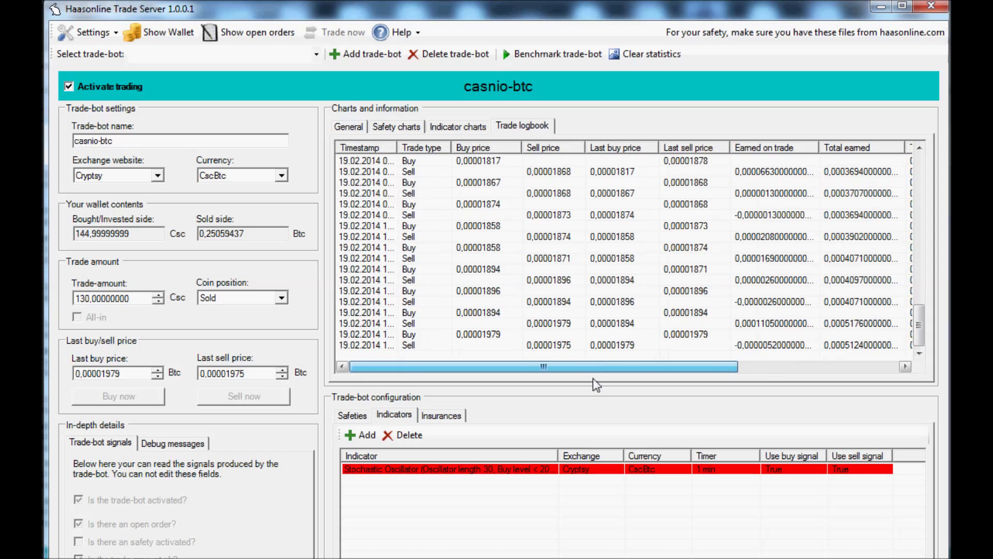